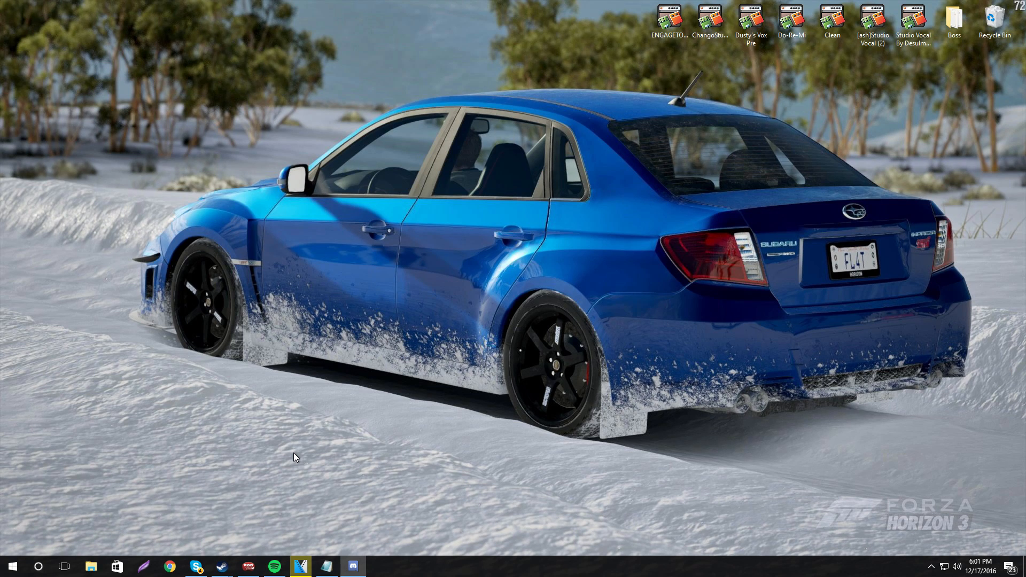
pyautogui.moveTo(184, 557)
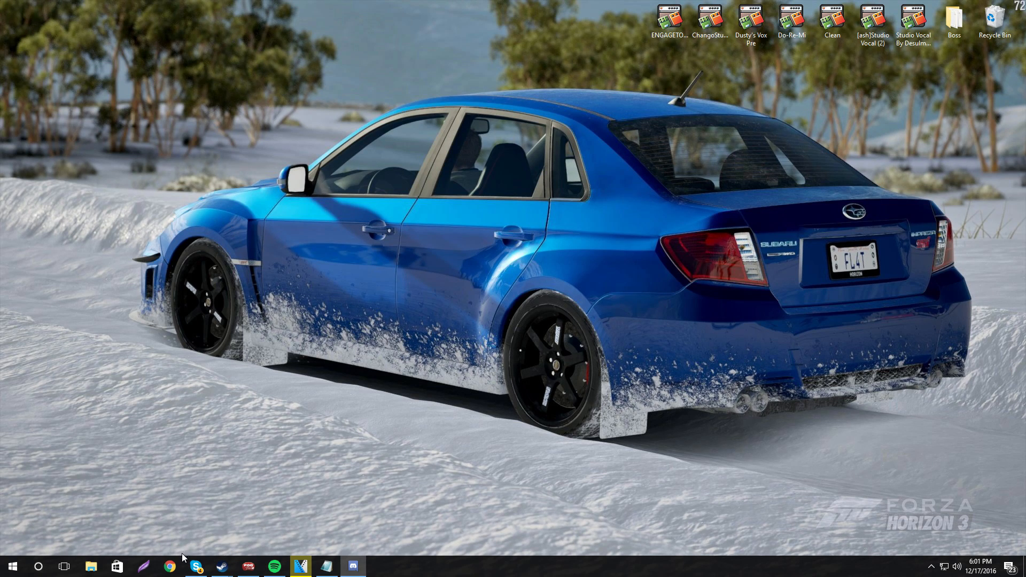
# - Bring up Chrome from the taskbar, showing the dafont.com home page
pyautogui.click(170, 567)
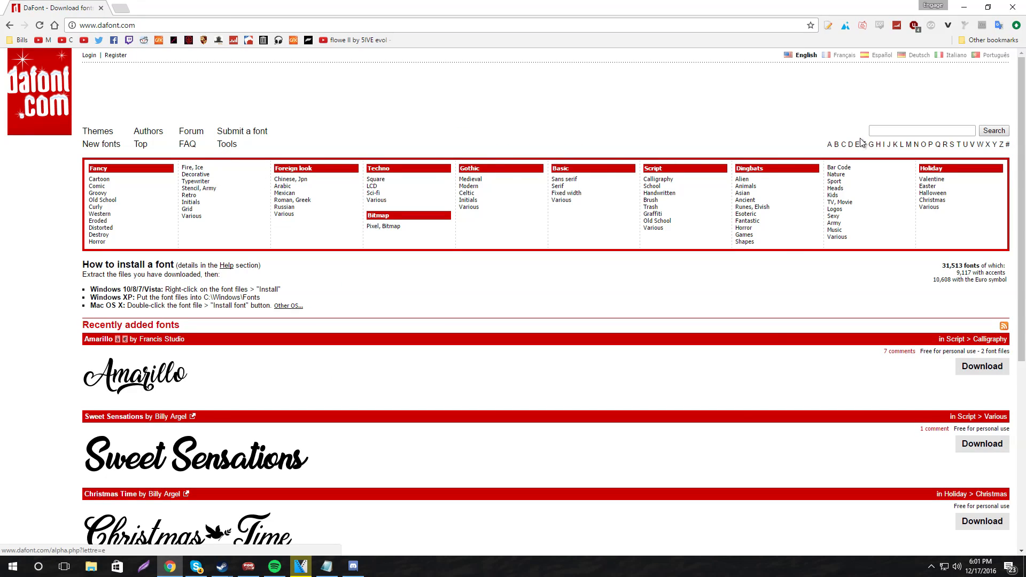
# - Download the Bebas Neue zip from DaFont's Top fonts list to the desktop
pyautogui.click(921, 131)
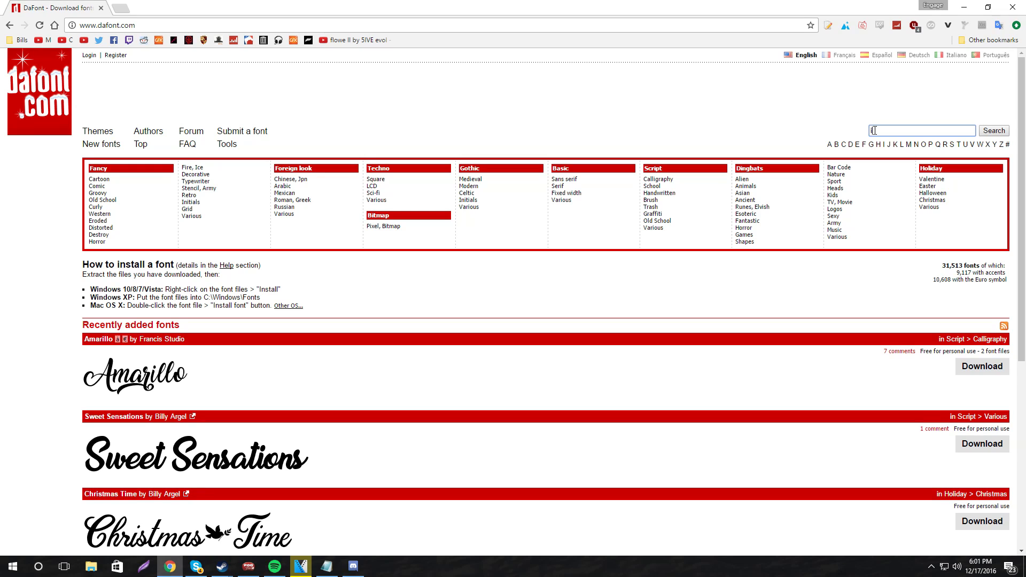
pyautogui.click(140, 145)
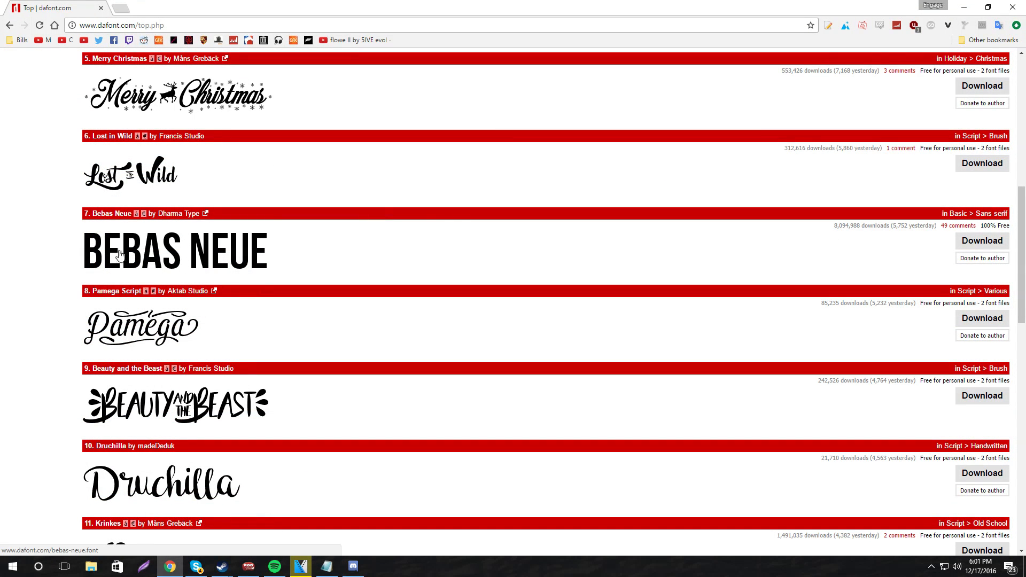
pyautogui.moveTo(141, 251)
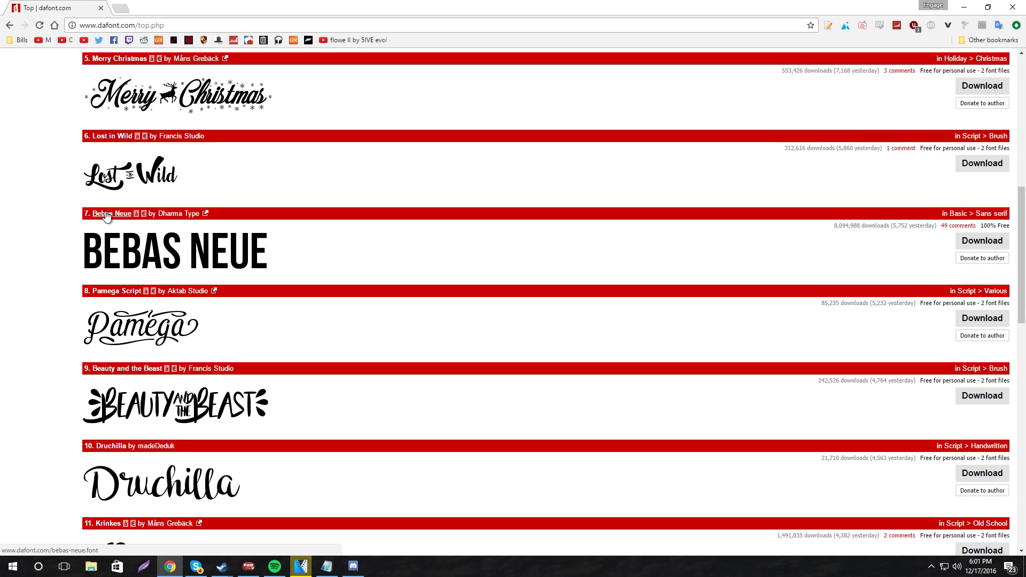
pyautogui.scroll(-3)
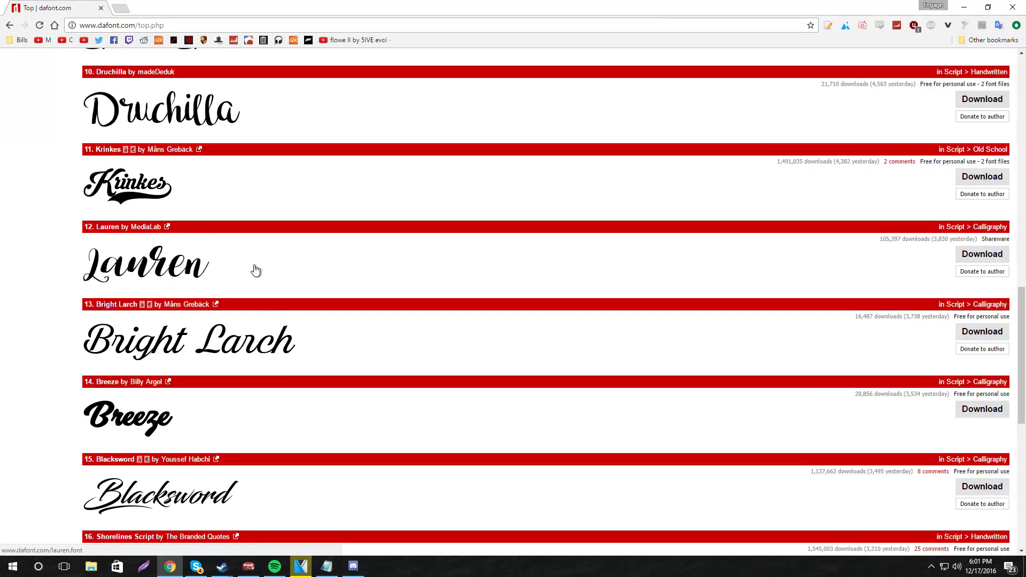
pyautogui.scroll(3)
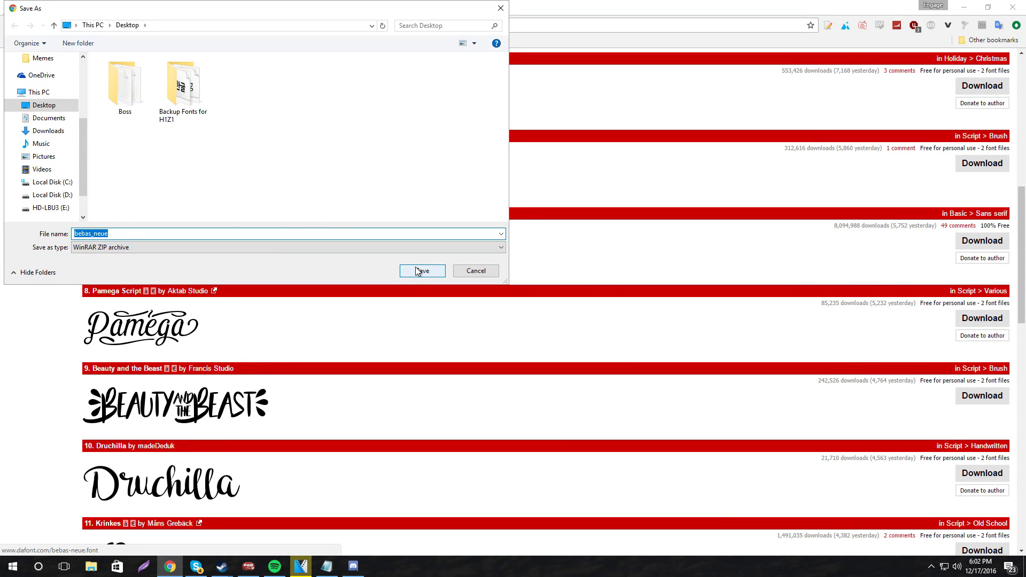
pyautogui.click(422, 271)
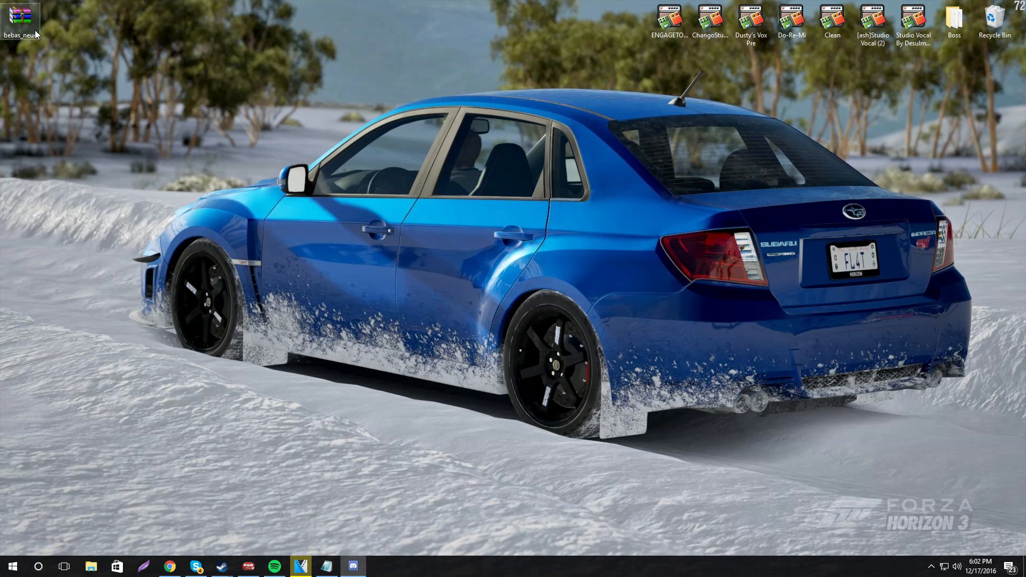
# - Install BebasNeue.otf from the zip via WinRAR, replacing the existing installed copy
pyautogui.rightClick(20, 17)
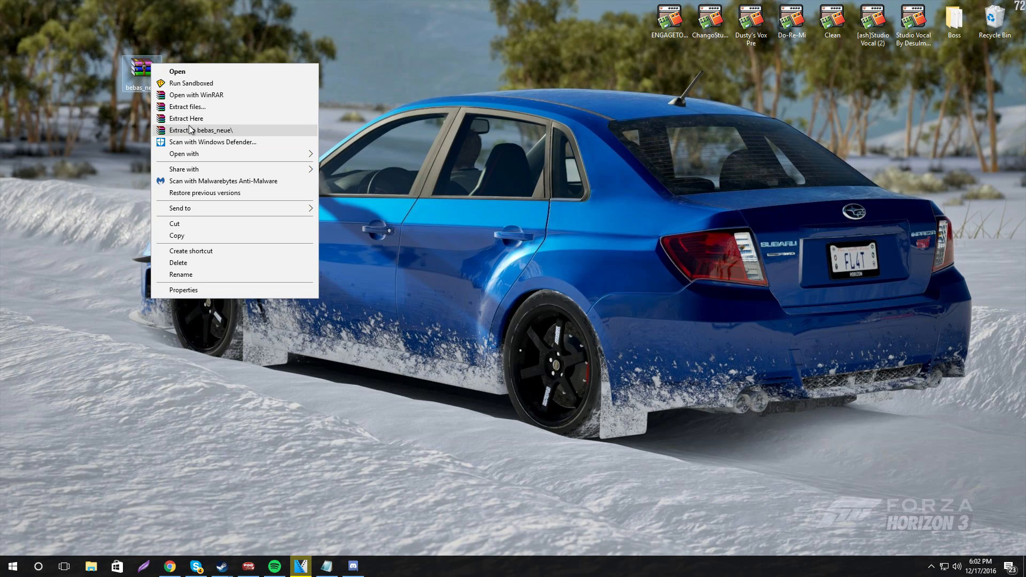
pyautogui.click(196, 94)
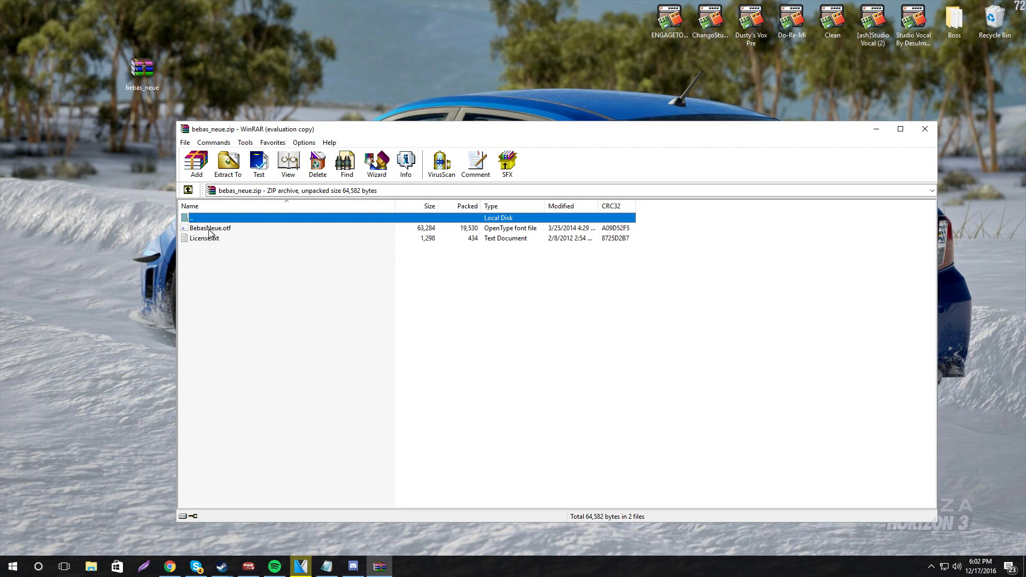
pyautogui.doubleClick(210, 228)
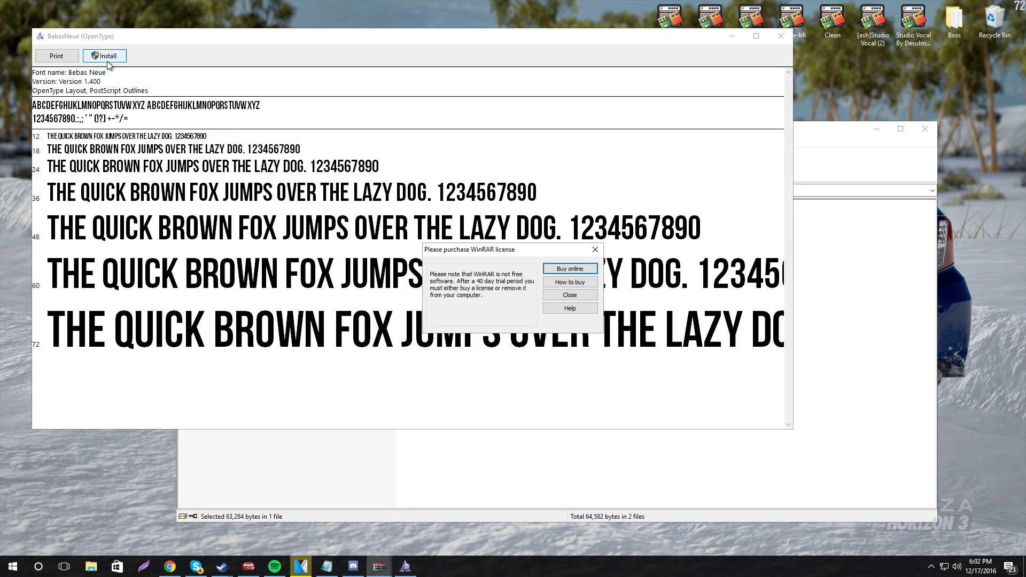
pyautogui.click(104, 56)
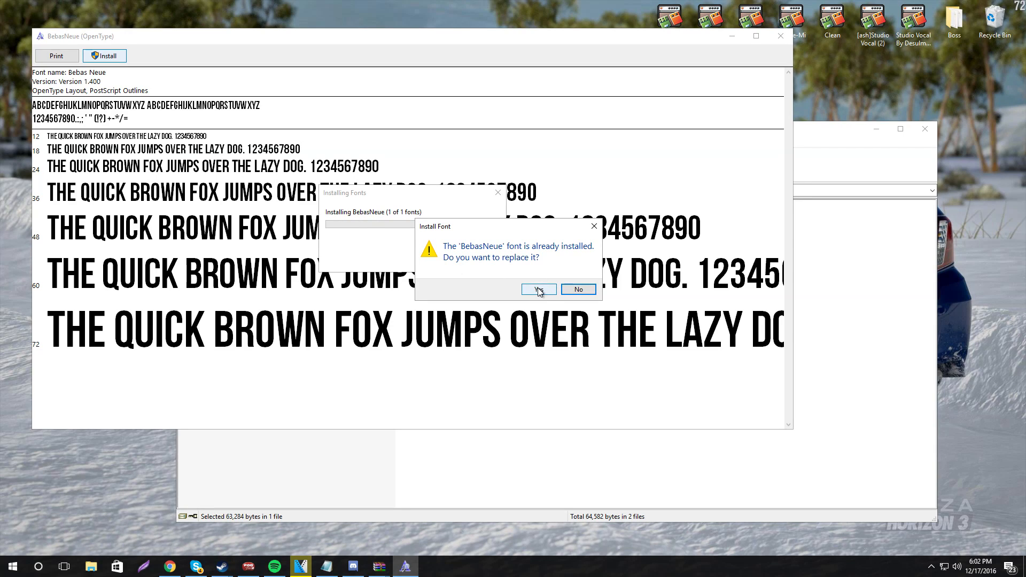
pyautogui.click(539, 289)
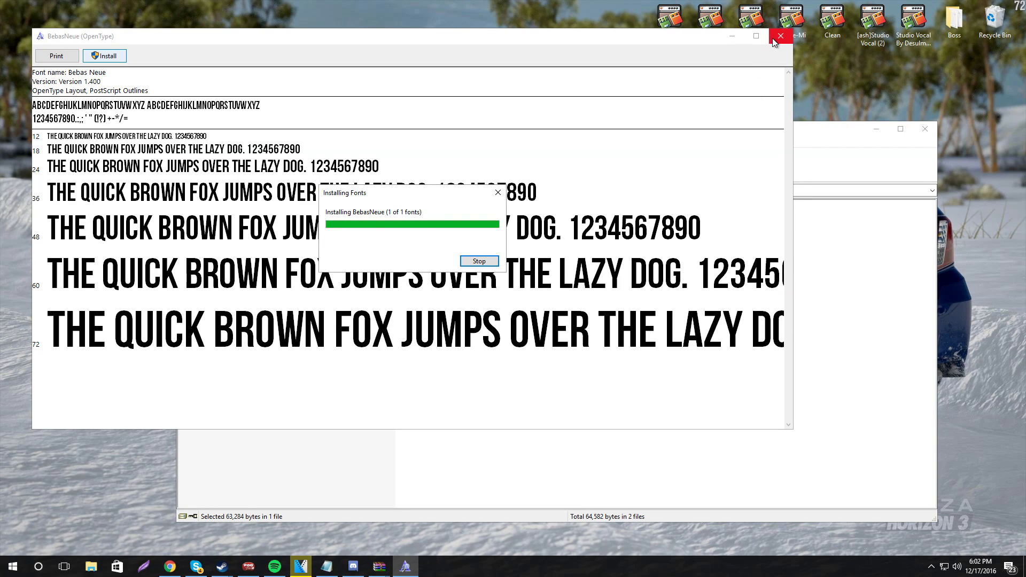
pyautogui.click(781, 36)
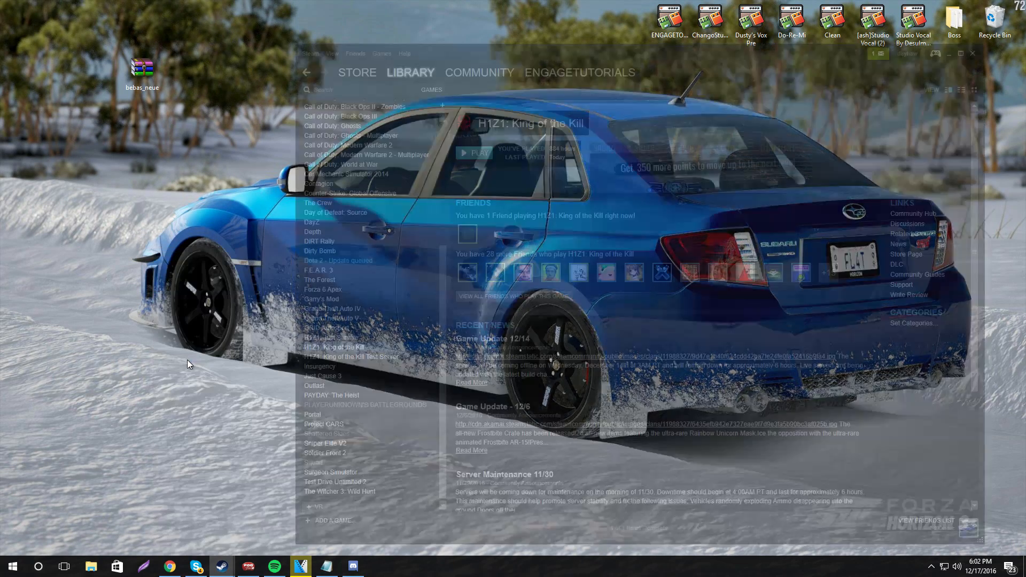
# - Browse H1Z1's local files from its Steam Properties and enter the UI folder
pyautogui.rightClick(333, 347)
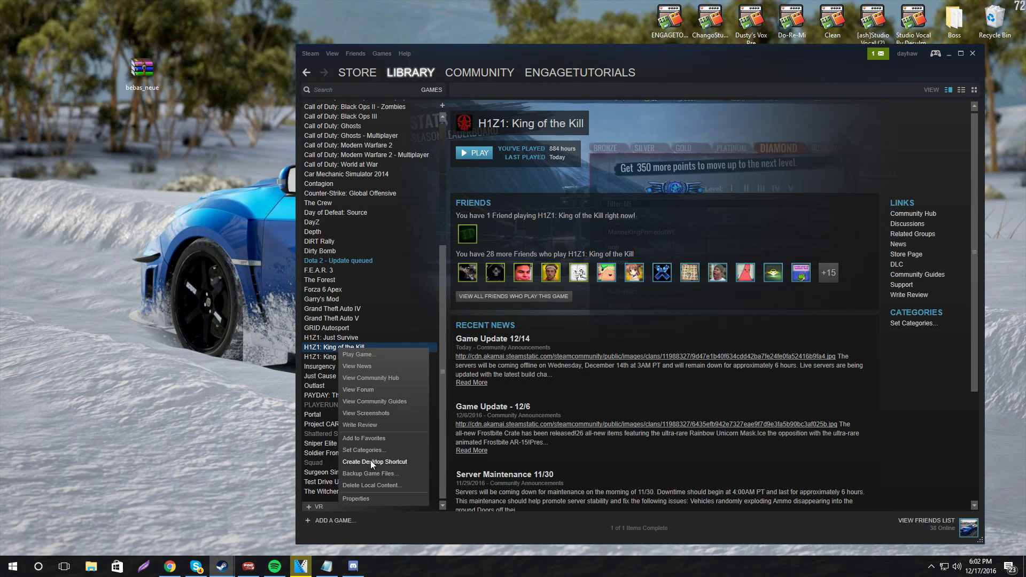
pyautogui.click(355, 498)
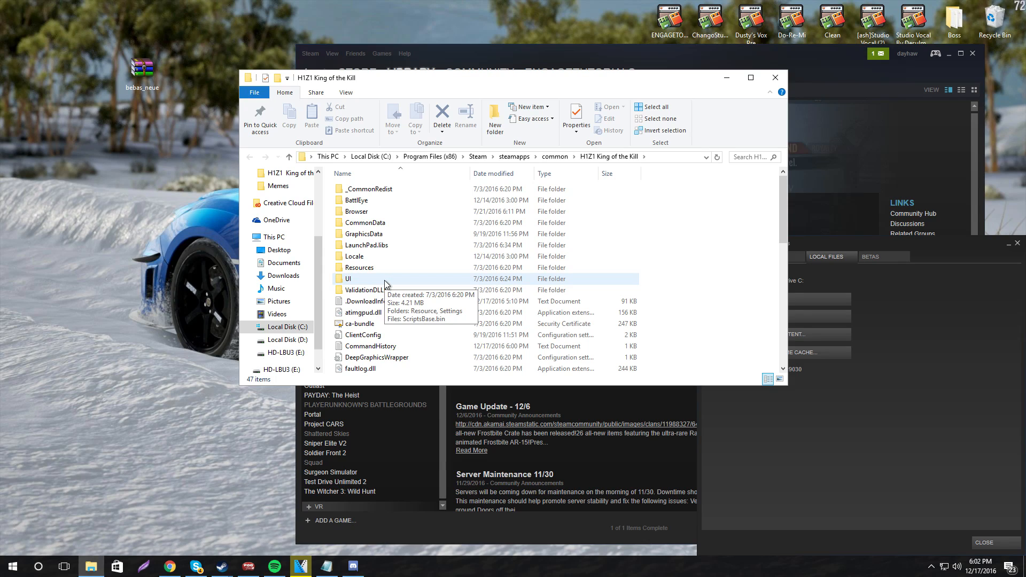
pyautogui.doubleClick(348, 278)
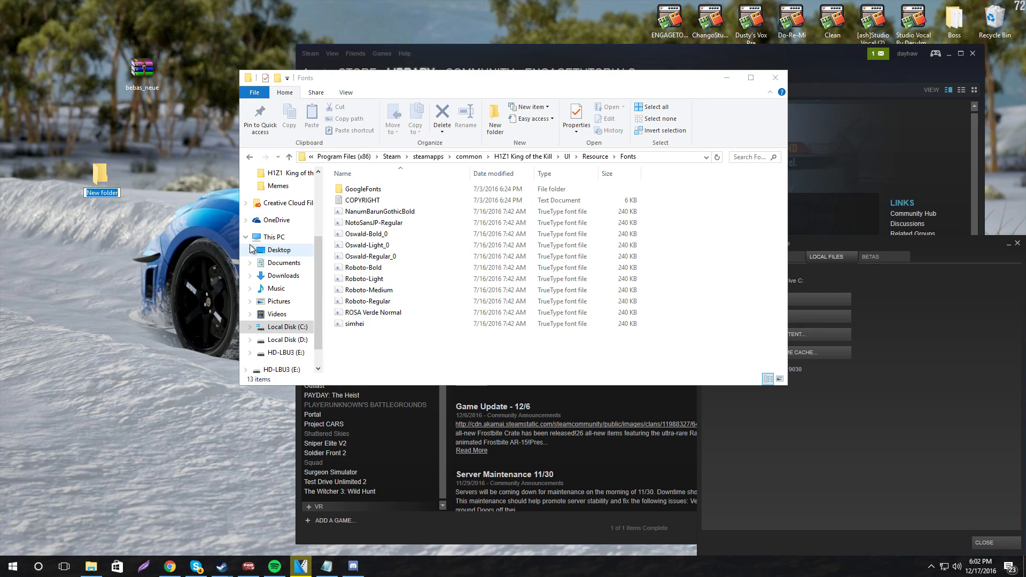
# - Extract BebasNeue from bebas_neue.zip to the desktop and close the installed fonts window
pyautogui.moveTo(370, 256); pyautogui.dragTo(379, 328)
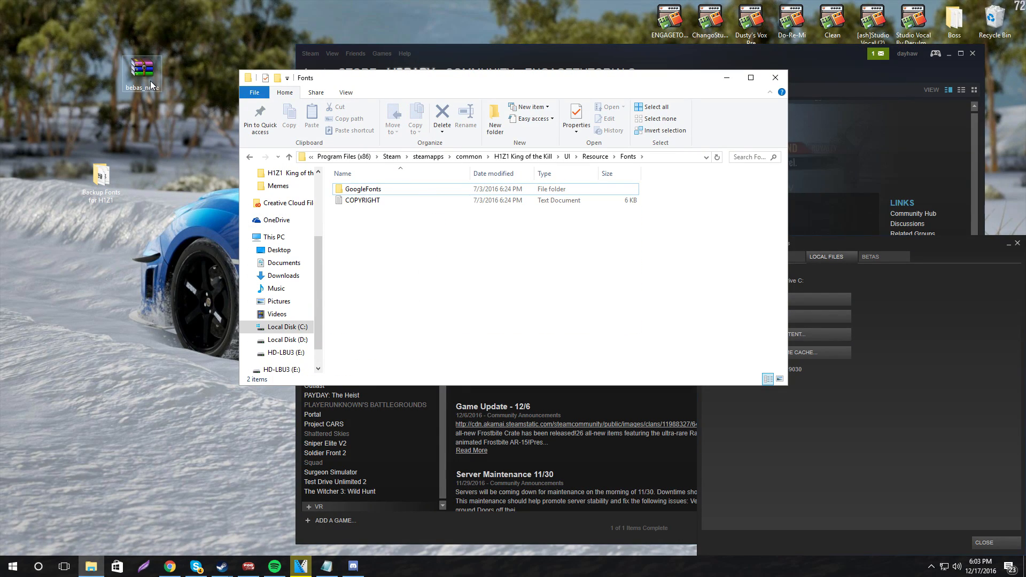
pyautogui.doubleClick(141, 71)
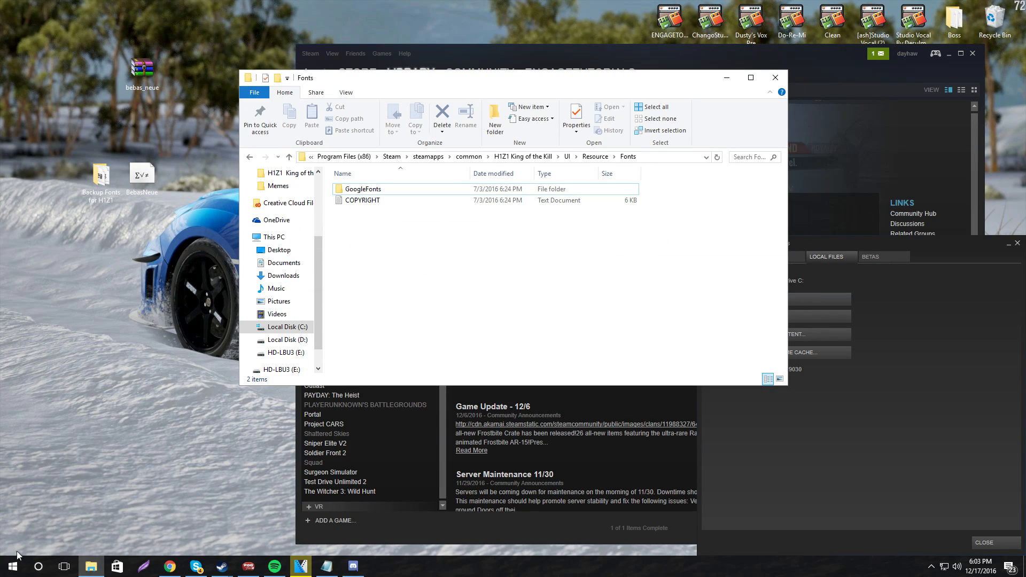
pyautogui.click(11, 566)
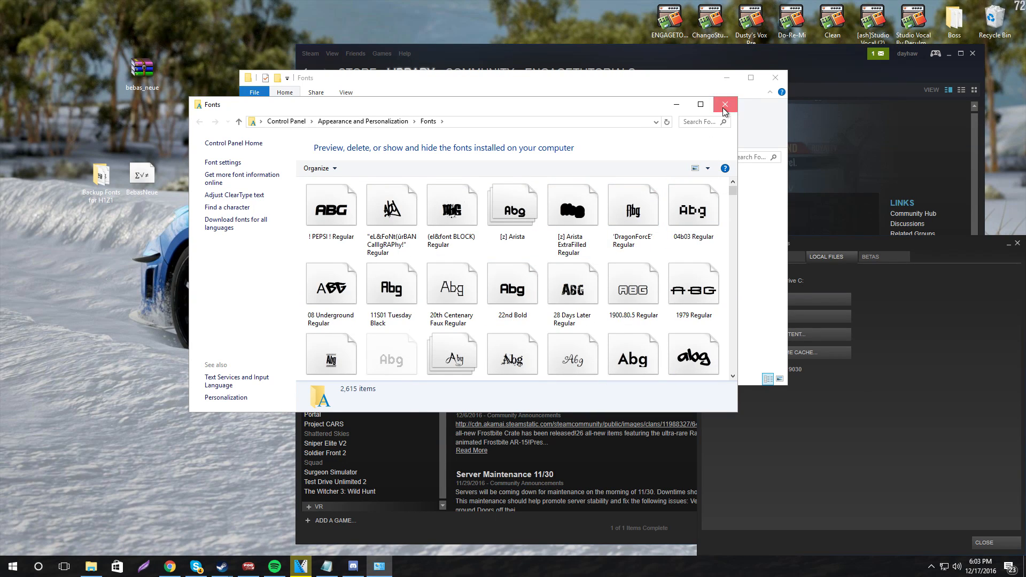
pyautogui.click(724, 105)
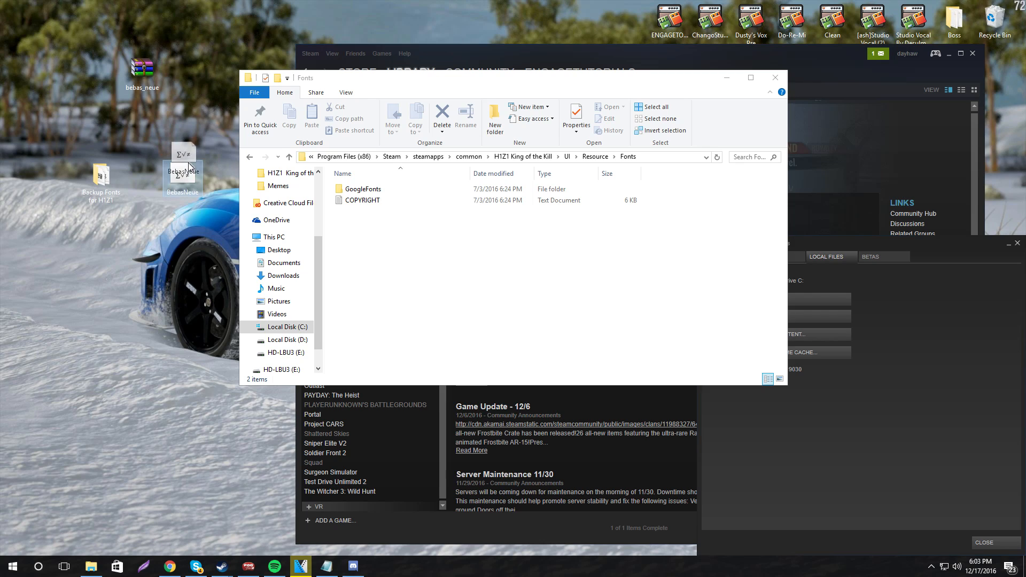
# - Put BebasNeue into H1Z1's Fonts folder and paste duplicate copies of it
pyautogui.doubleClick(101, 177)
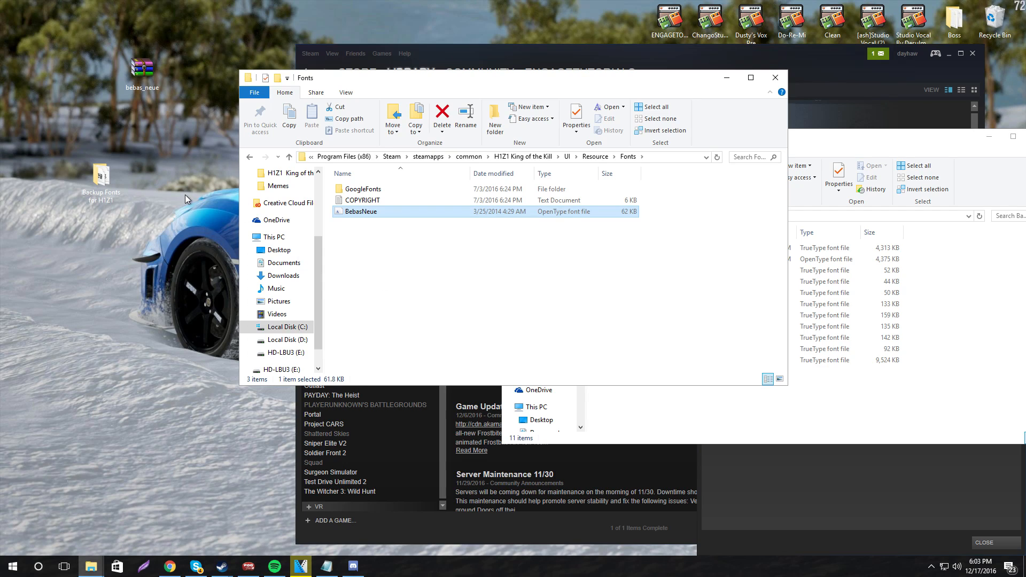
pyautogui.rightClick(361, 212)
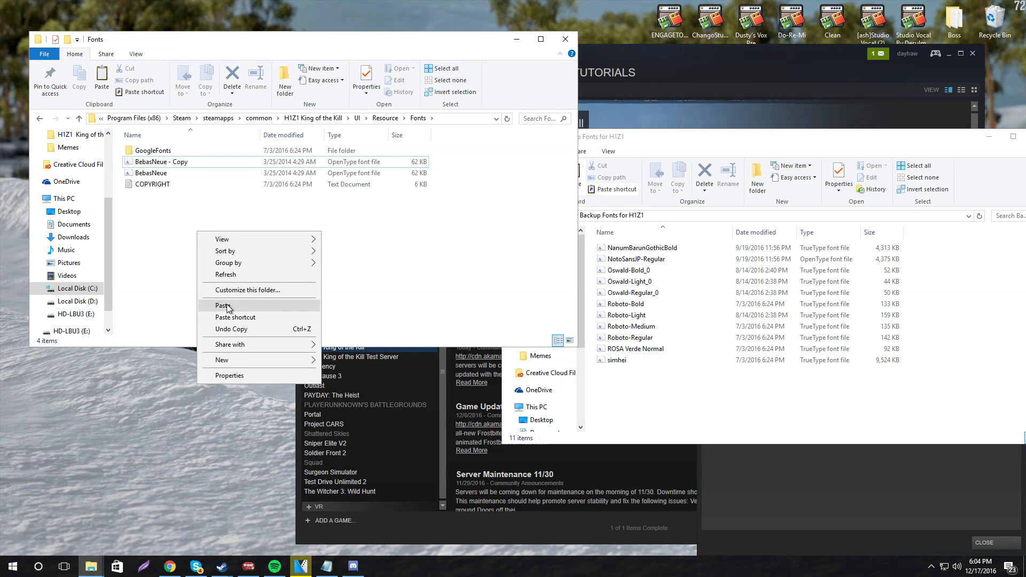
pyautogui.click(222, 305)
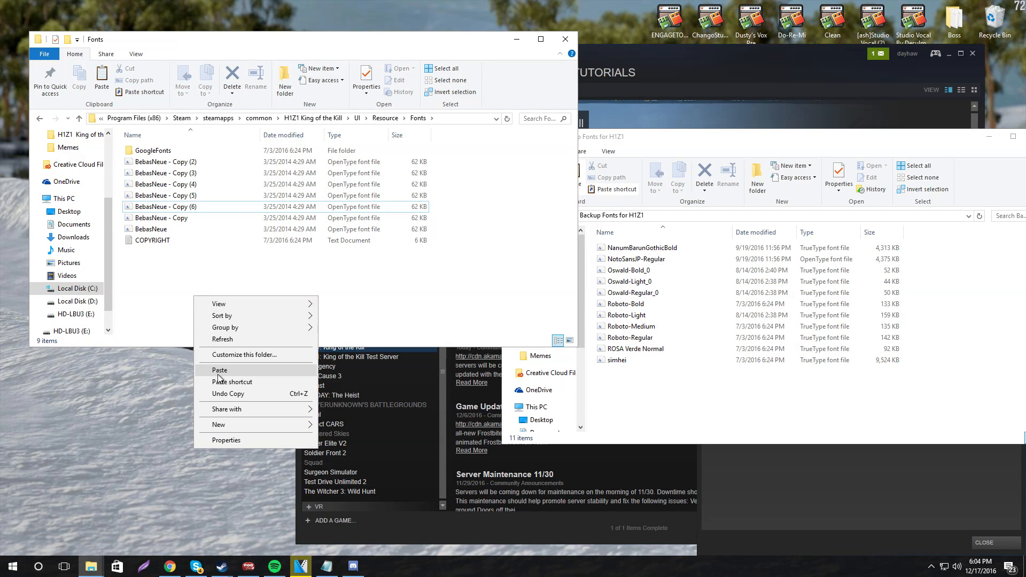
pyautogui.click(219, 370)
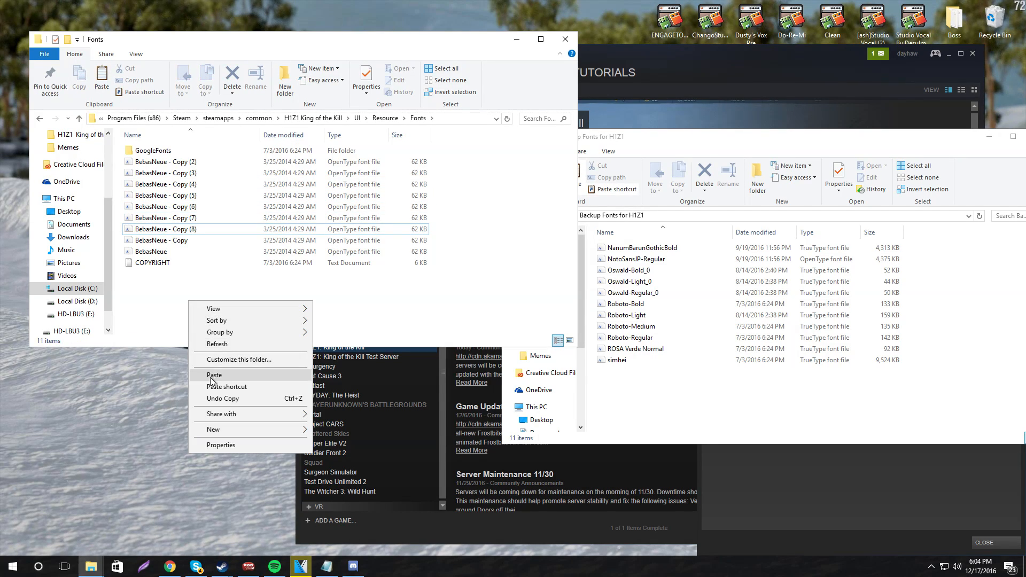
pyautogui.click(213, 375)
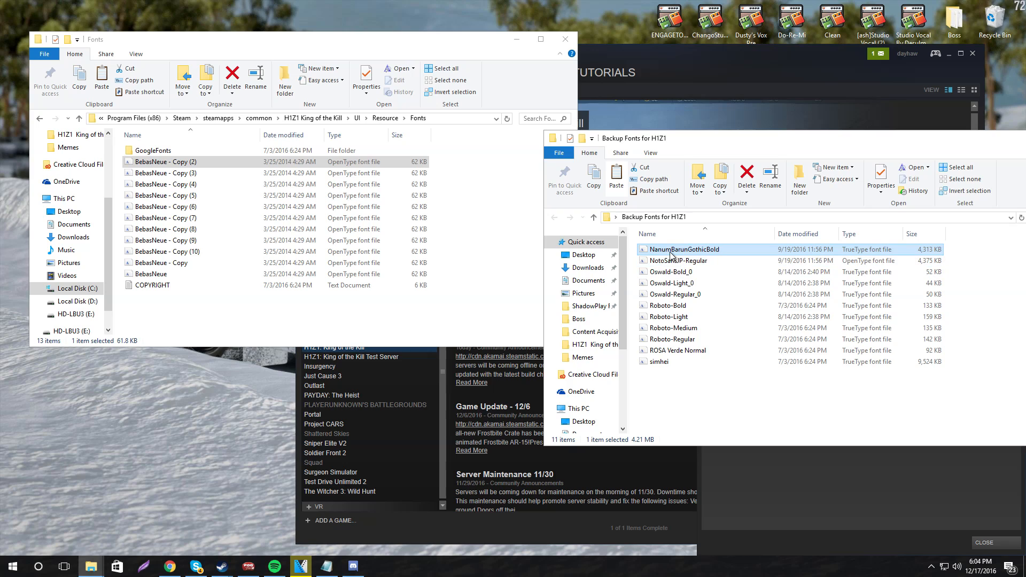
# - Rename the copies NanumBarunGothicBold, NotoSansJP-Regular, Oswald-Light_0, etc., then close the folder
pyautogui.click(685, 249)
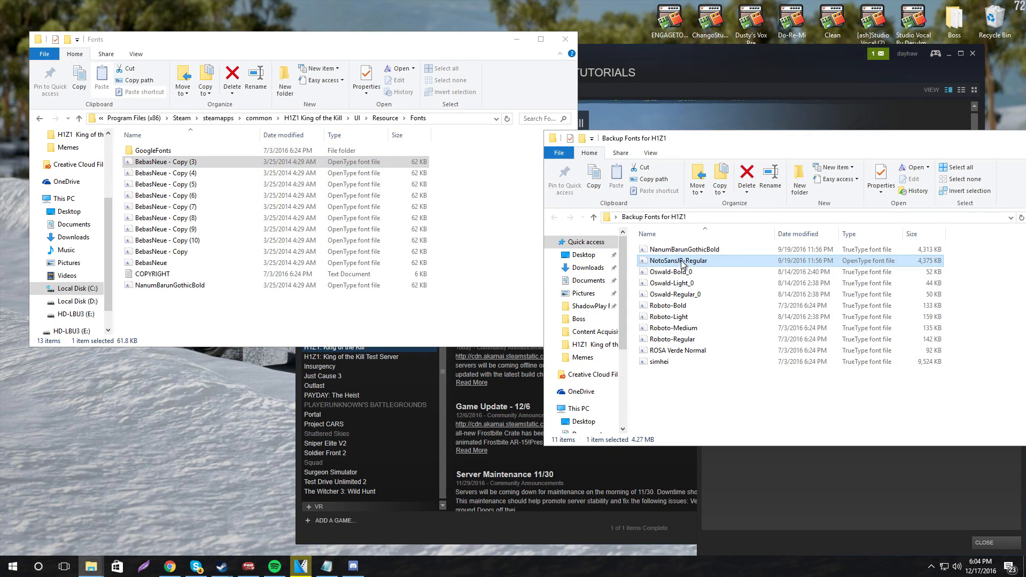
pyautogui.click(179, 161)
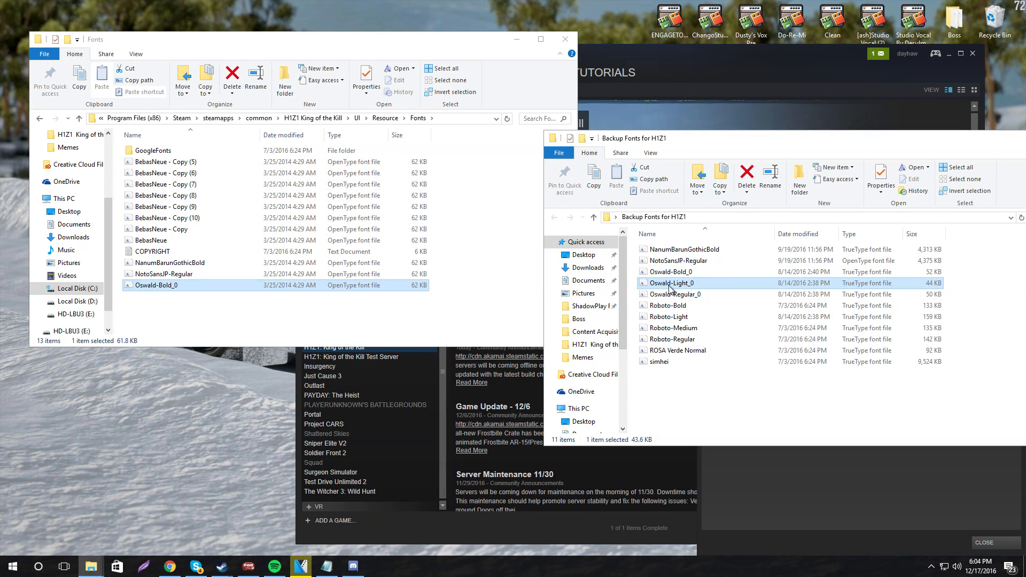
pyautogui.click(670, 283)
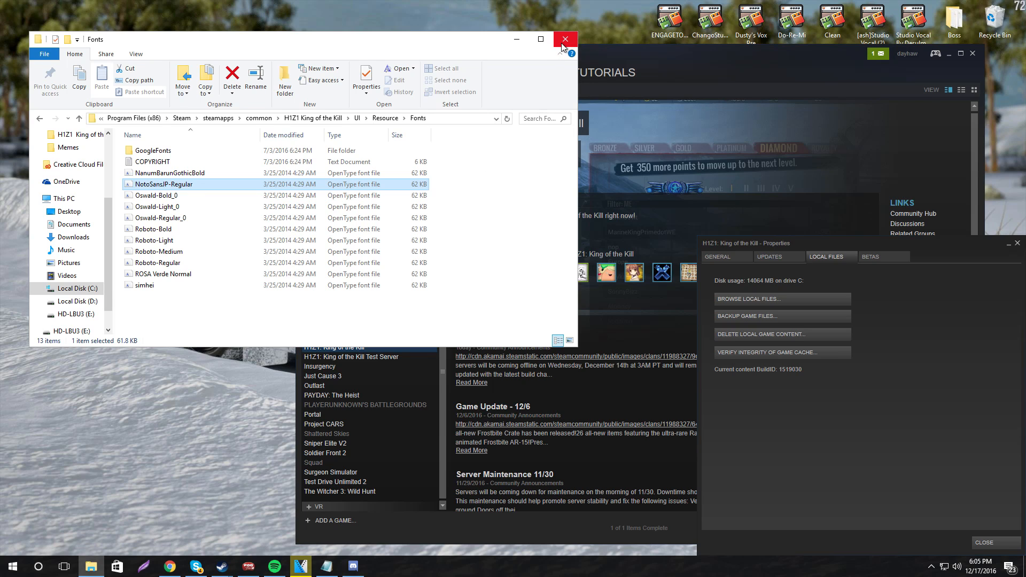
pyautogui.click(565, 39)
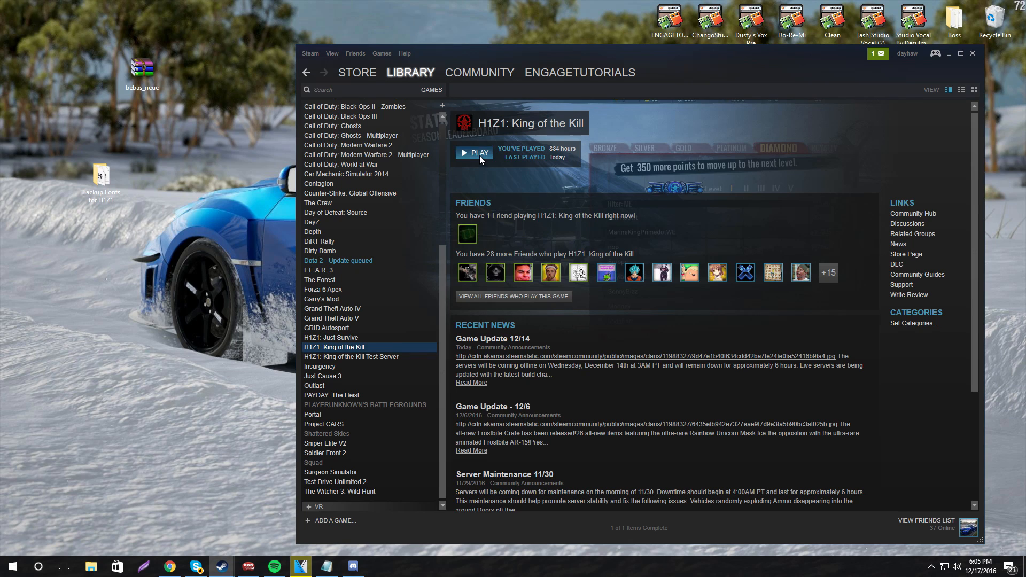
# - Press PLAY on H1Z1: King of the Kill in the Steam Library
pyautogui.click(479, 153)
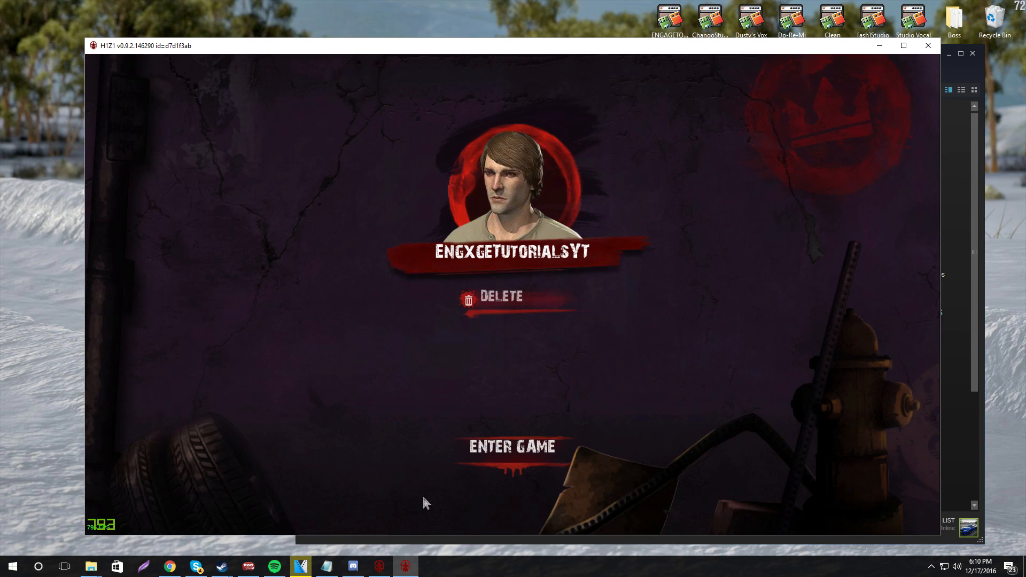
# - Enter the game, start a match, and open the inventory with Tab
pyautogui.click(512, 447)
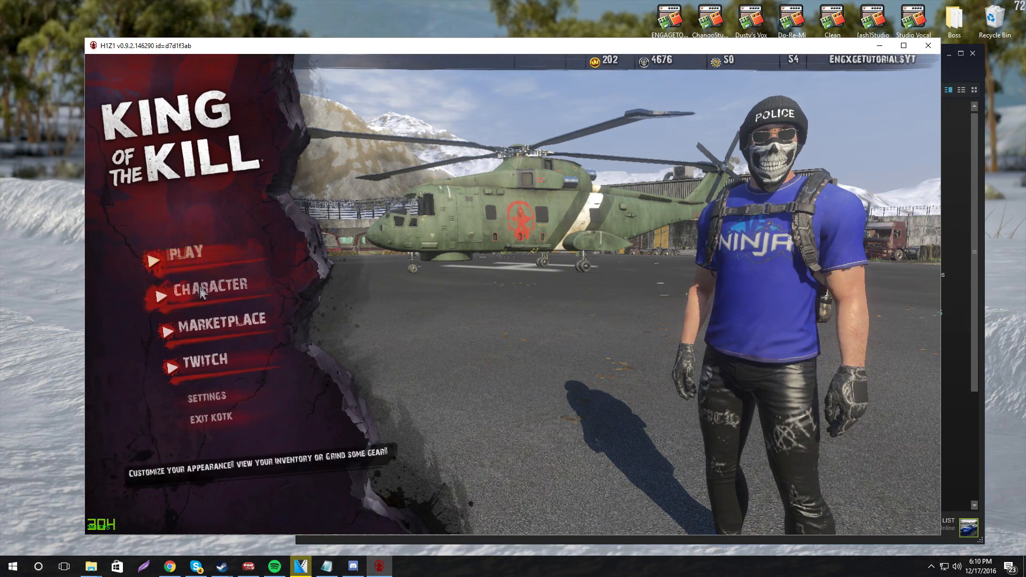
pyautogui.click(187, 252)
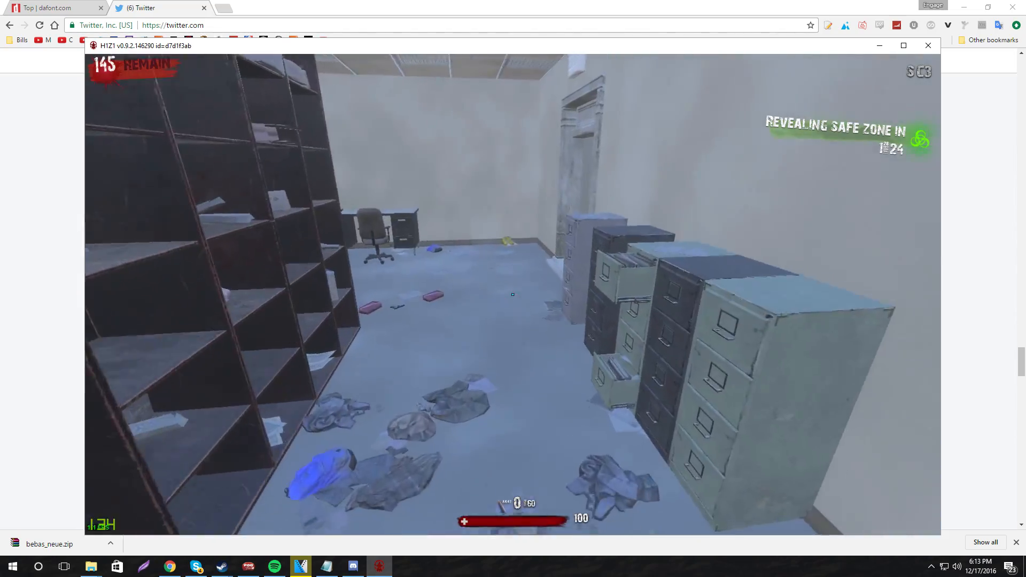
pyautogui.press('tab')
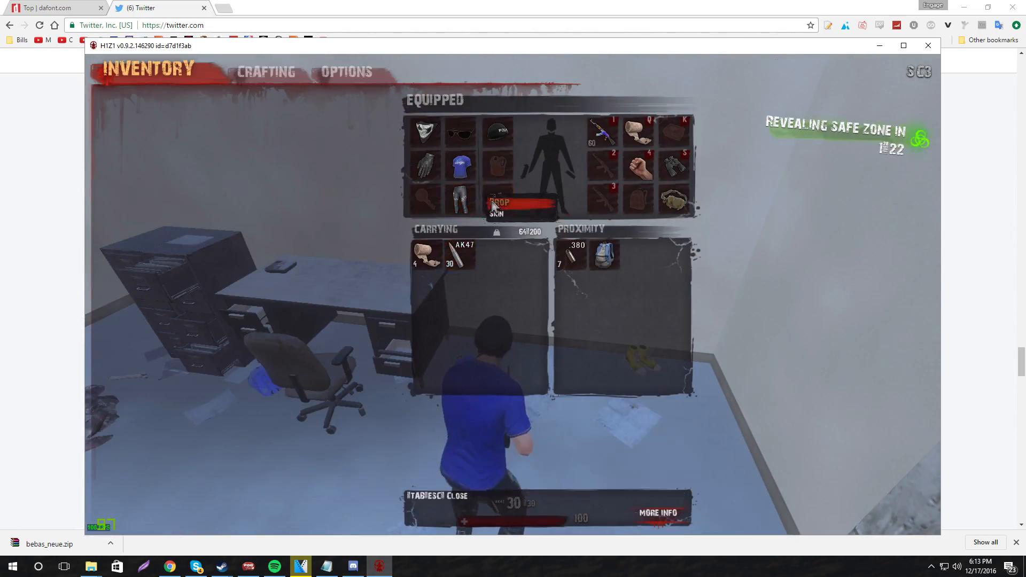